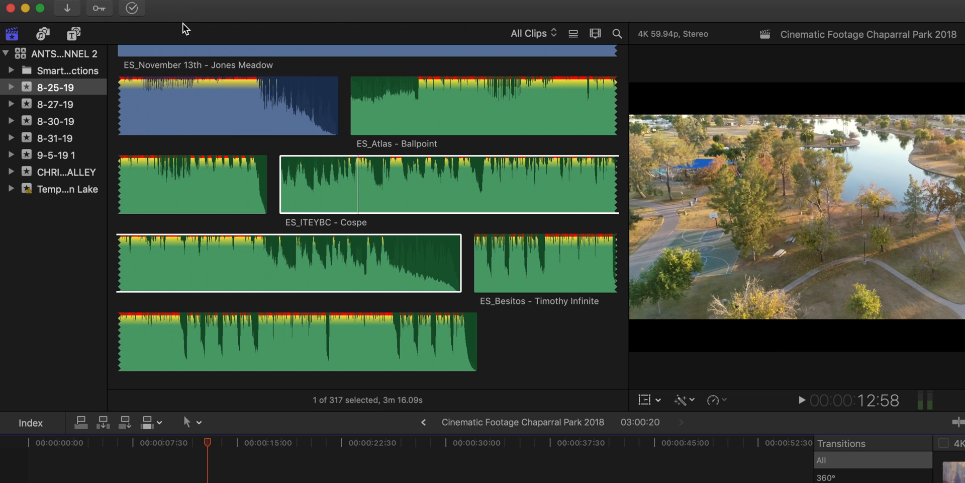
pyautogui.moveTo(118, 16)
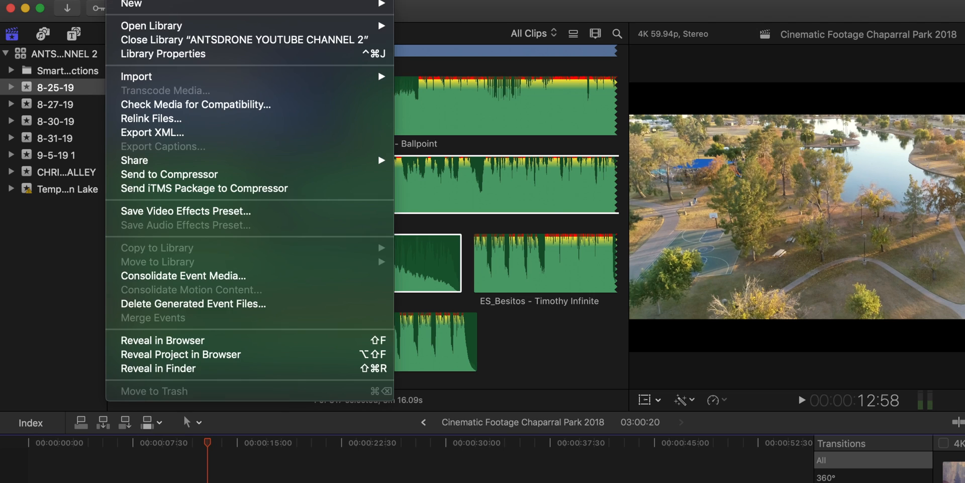
pyautogui.moveTo(199, 80)
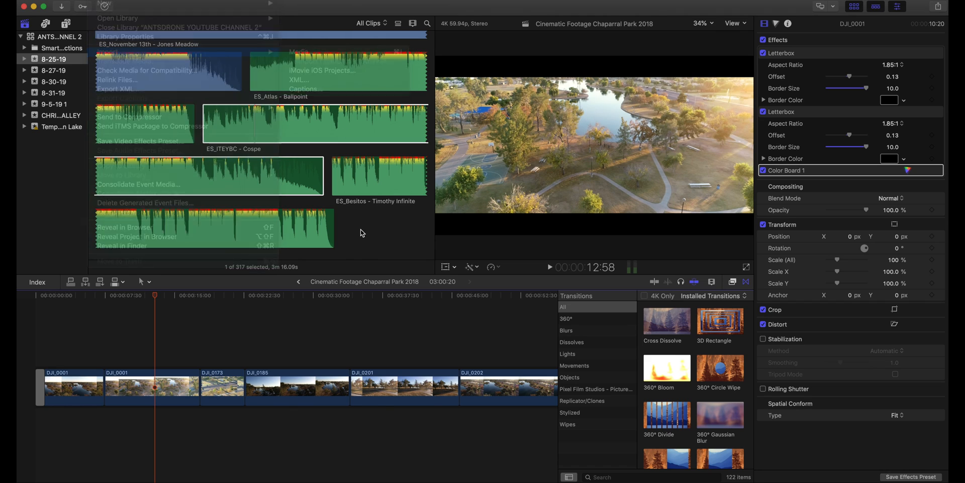
# Connect the ES_ITEYBC - Cospe music track below the drone clips at the timeline start
pyautogui.click(362, 232)
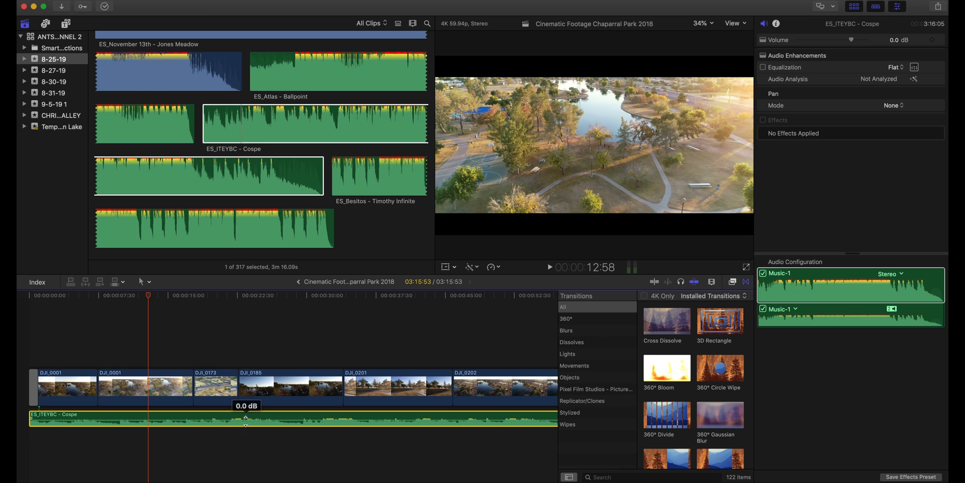
# Lower the Cospe music clip's volume line to -9.0 dB
pyautogui.moveTo(244, 417); pyautogui.dragTo(239, 424)
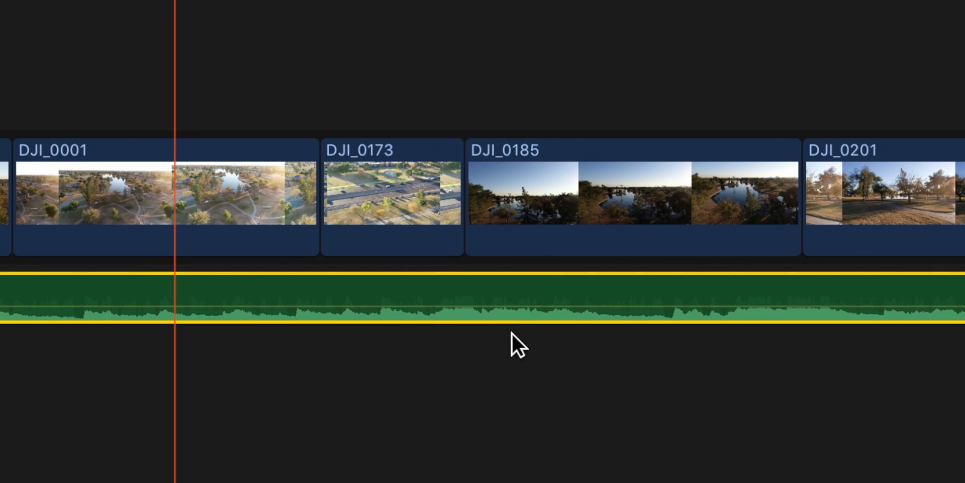
pyautogui.moveTo(489, 280); pyautogui.dragTo(489, 294)
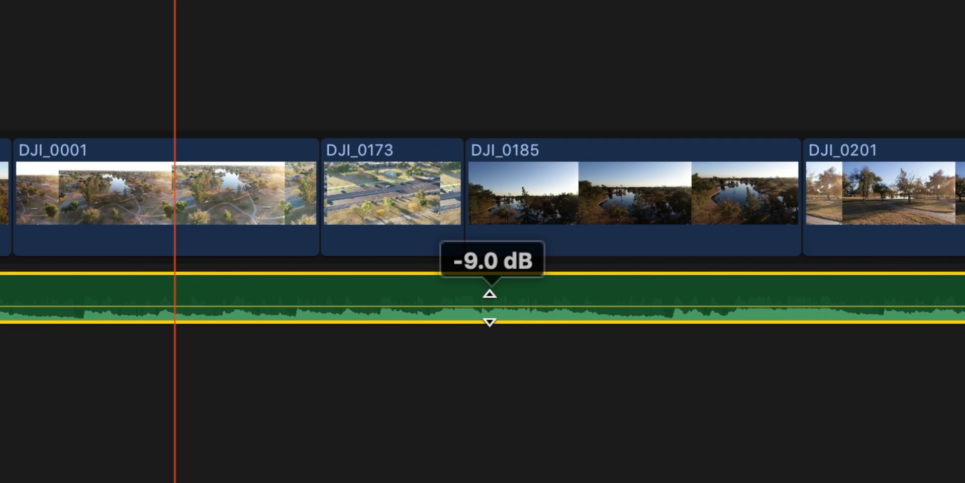
pyautogui.moveTo(489, 320)
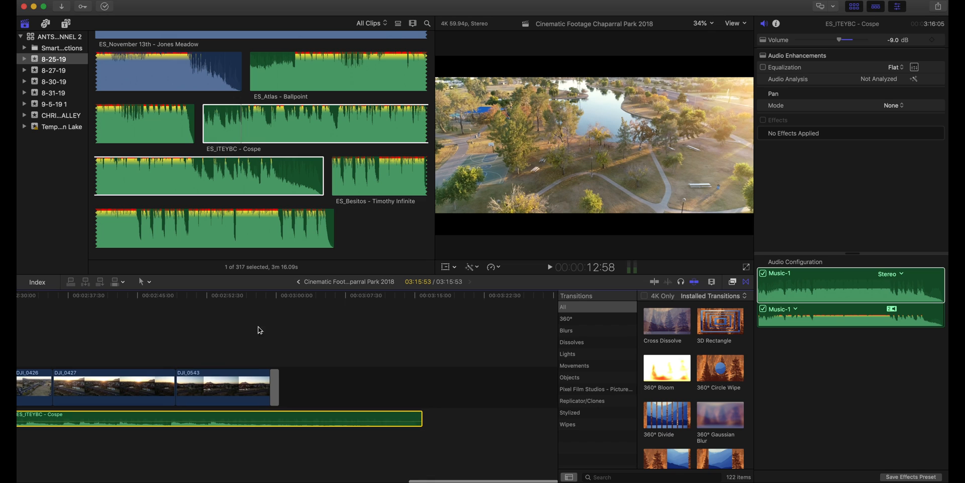
pyautogui.moveTo(281, 357)
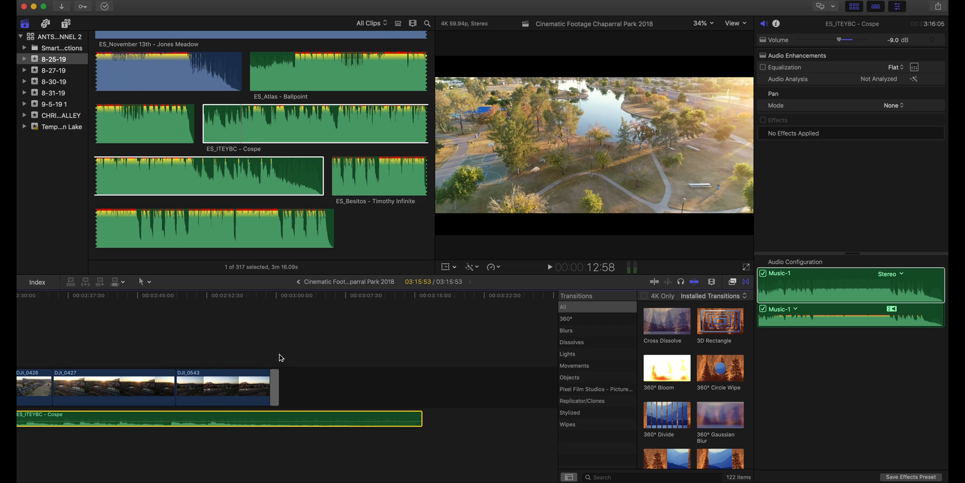
# Blade the Cospe music at the last drone clip's final frame and select the leftover piece
pyautogui.click(278, 298)
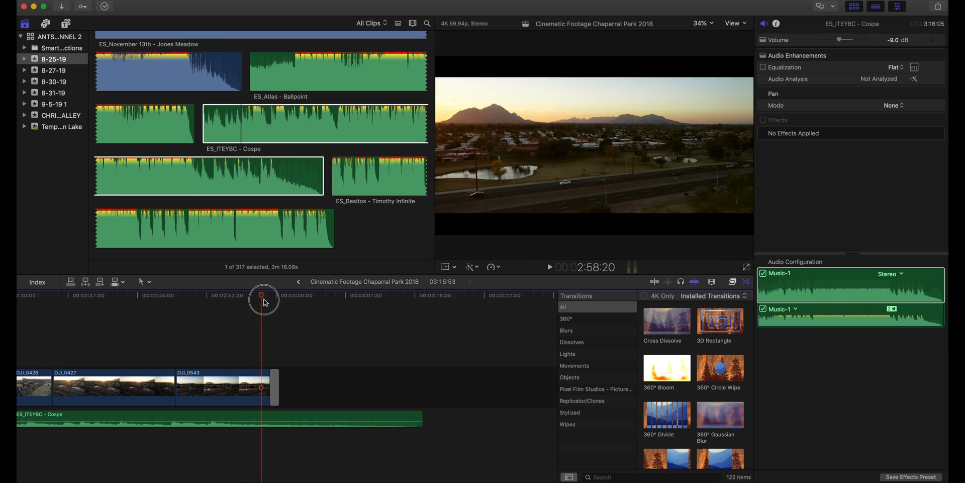
pyautogui.click(280, 419)
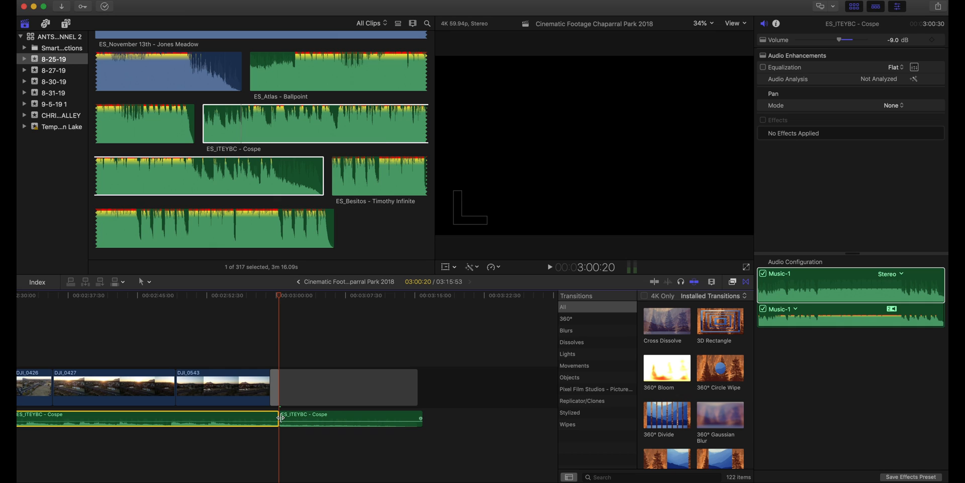
pyautogui.moveTo(301, 444)
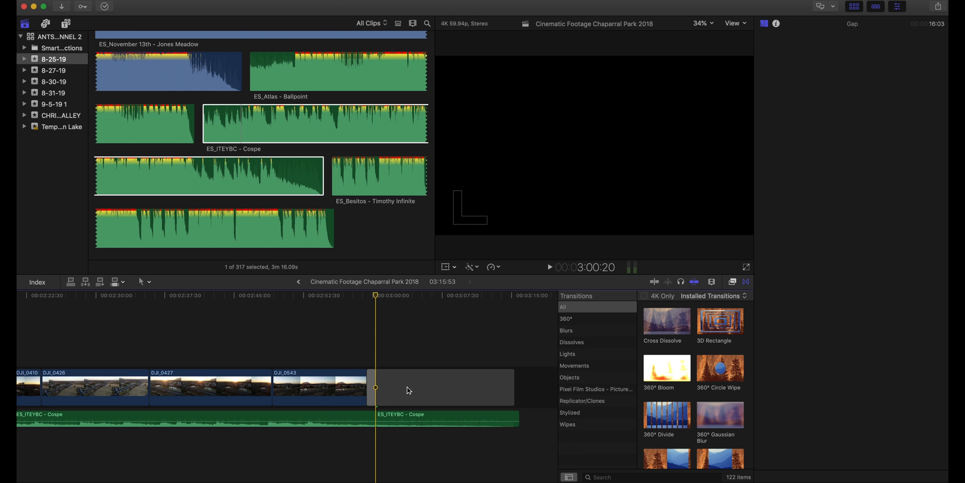
pyautogui.click(436, 387)
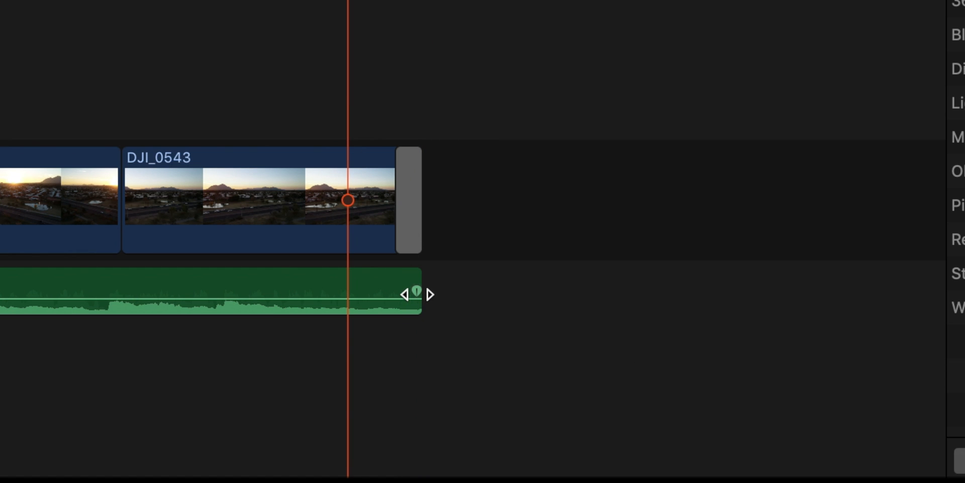
pyautogui.moveTo(434, 295)
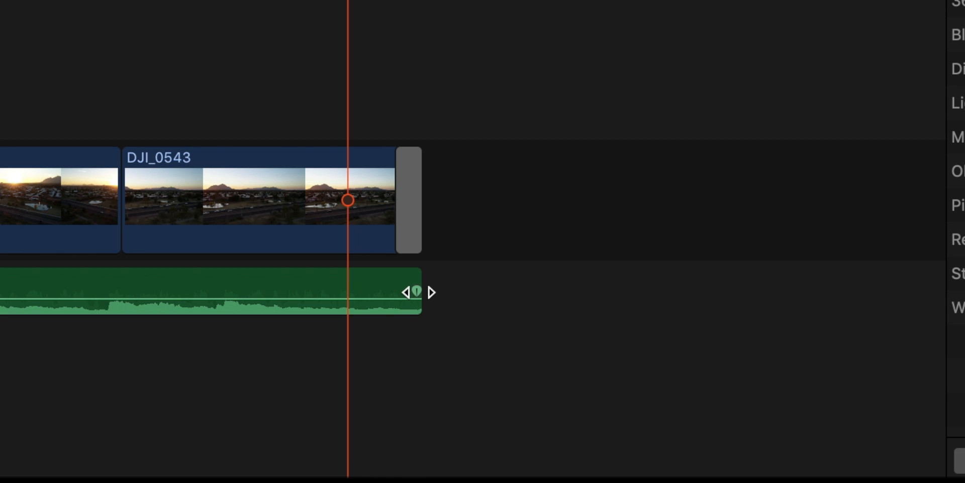
# Drag the music clip's end fade handle leftward to create a long fade-out
pyautogui.moveTo(417, 291); pyautogui.dragTo(399, 291)
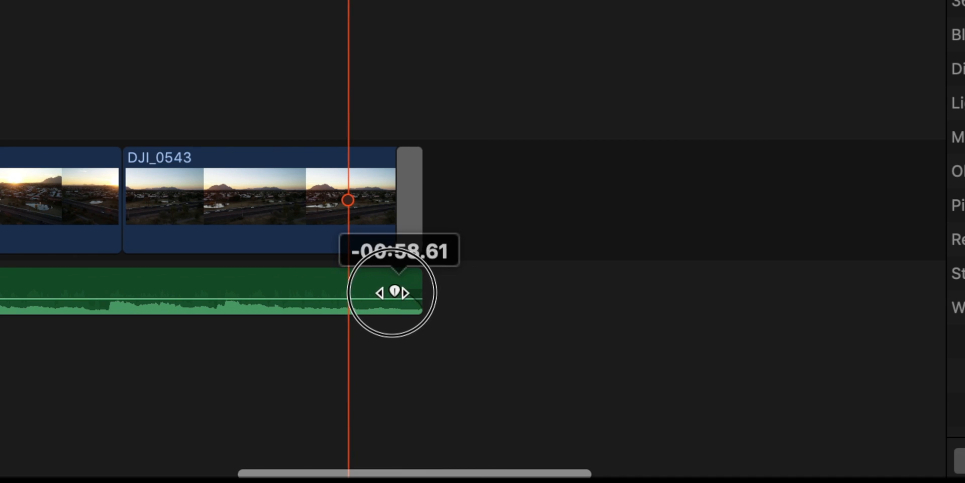
pyautogui.moveTo(398, 291); pyautogui.dragTo(208, 291)
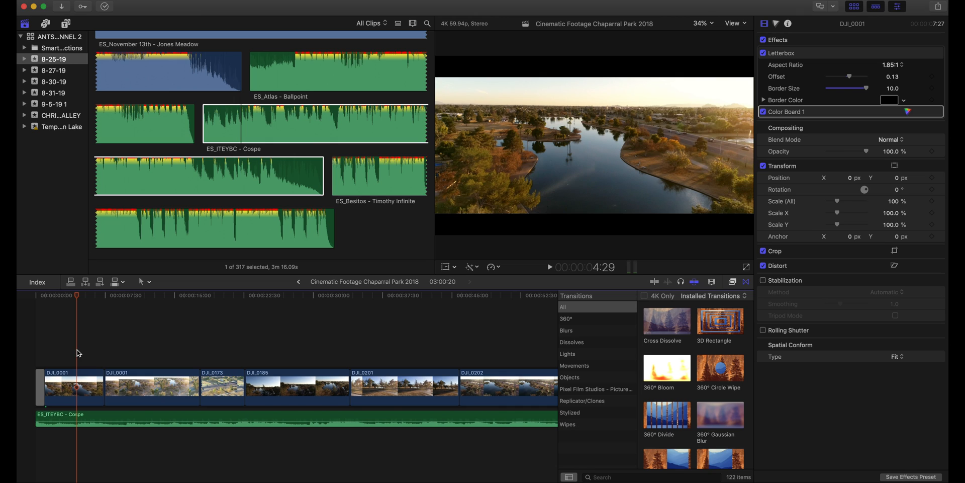
pyautogui.hscroll(3)
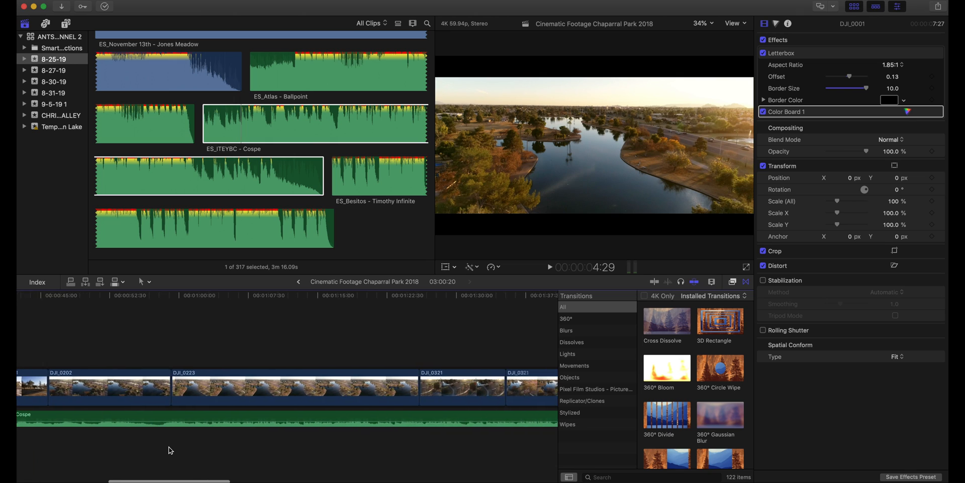
pyautogui.hscroll(3)
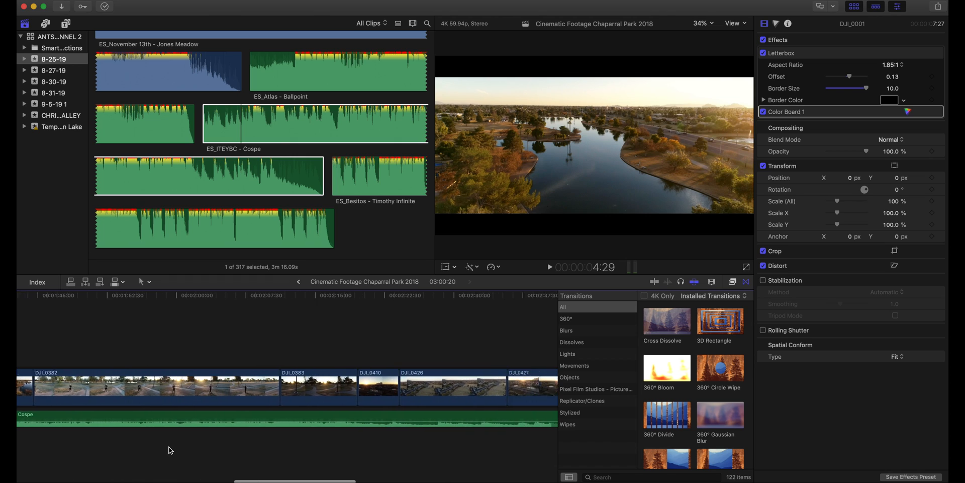